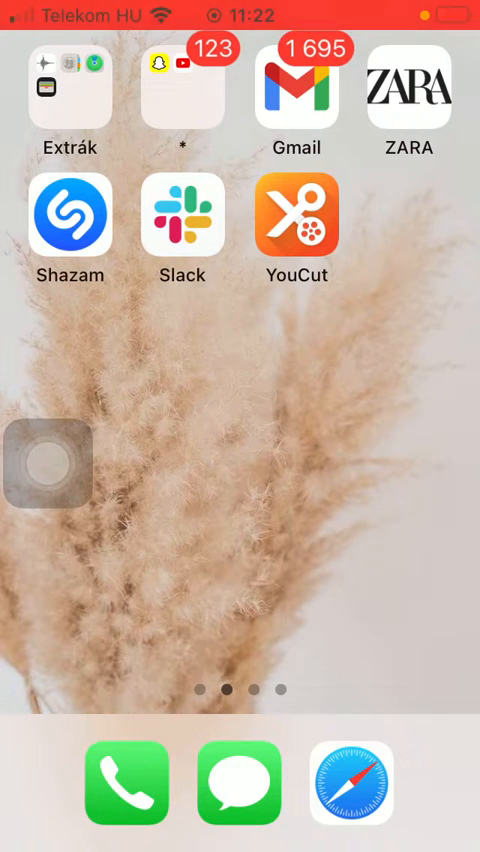
- Launch YouCut from its home-screen icon
left_click(296, 214)
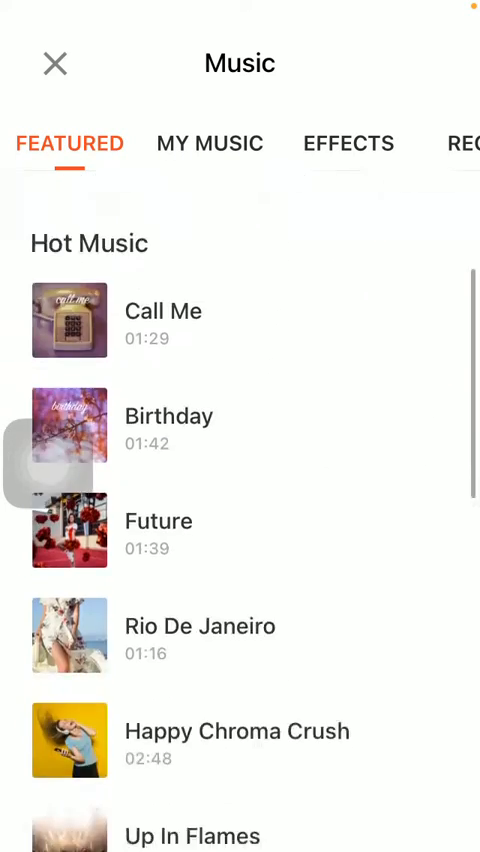